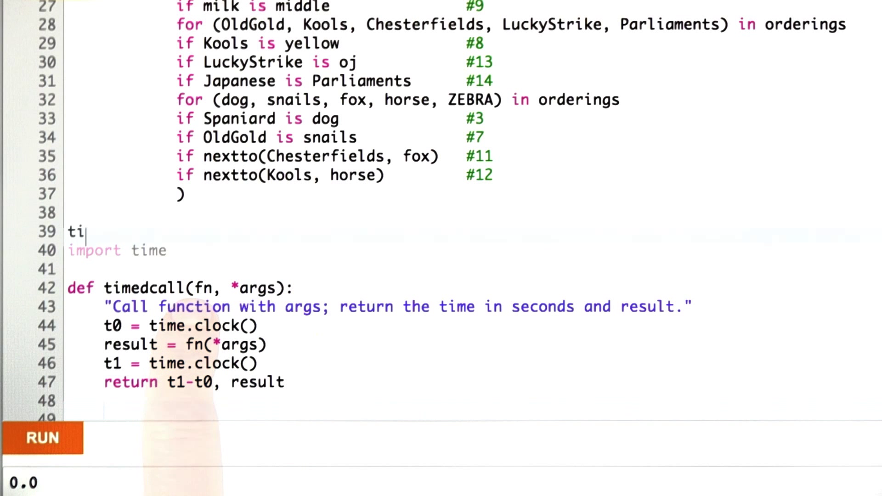
text(medcall)
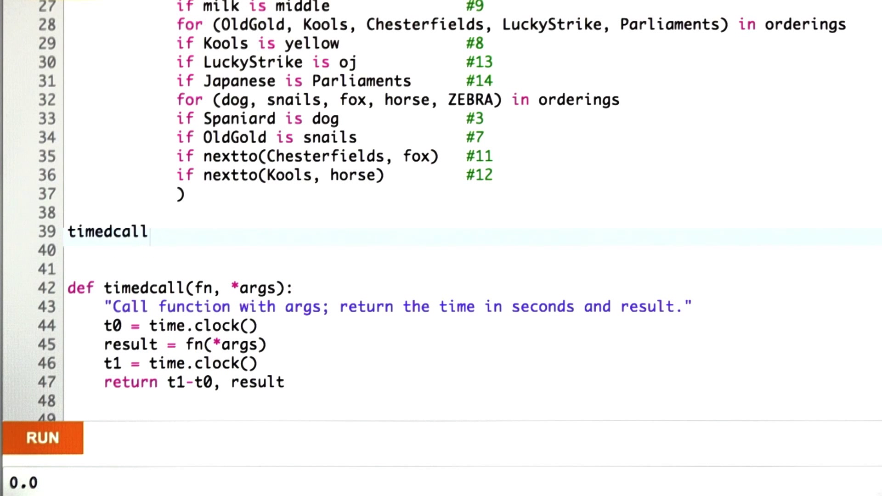
text((zebra)
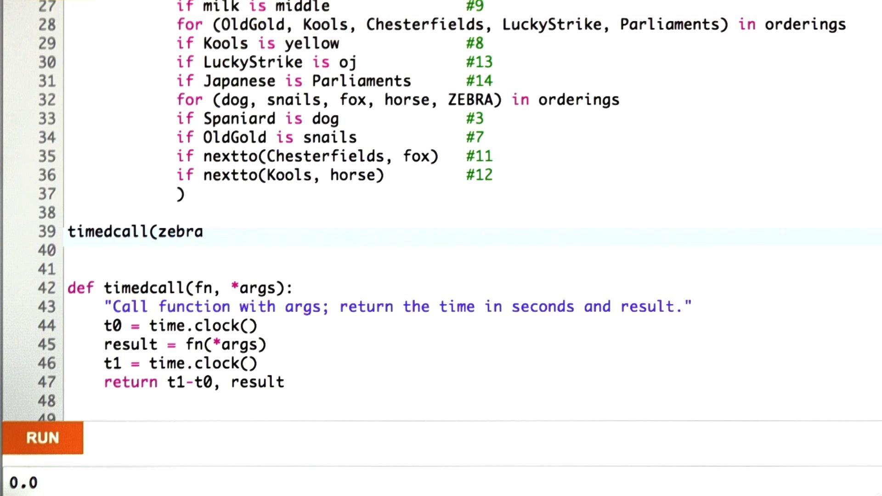
text(_puzzle)
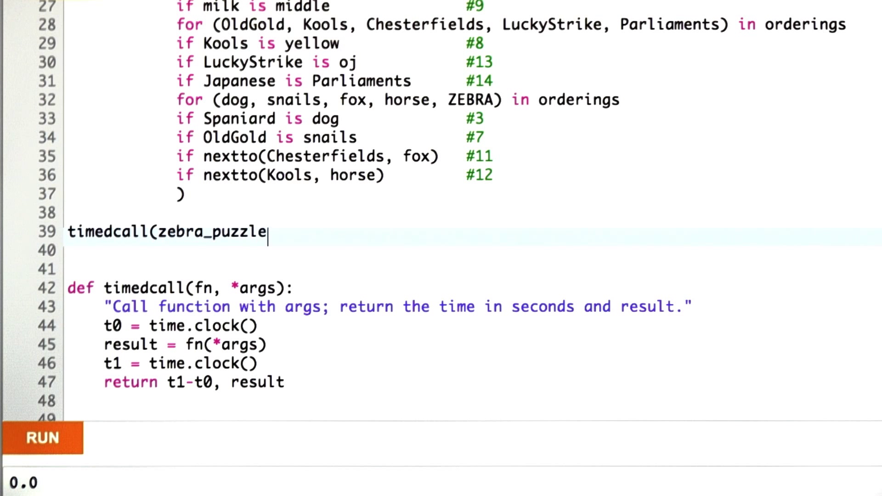